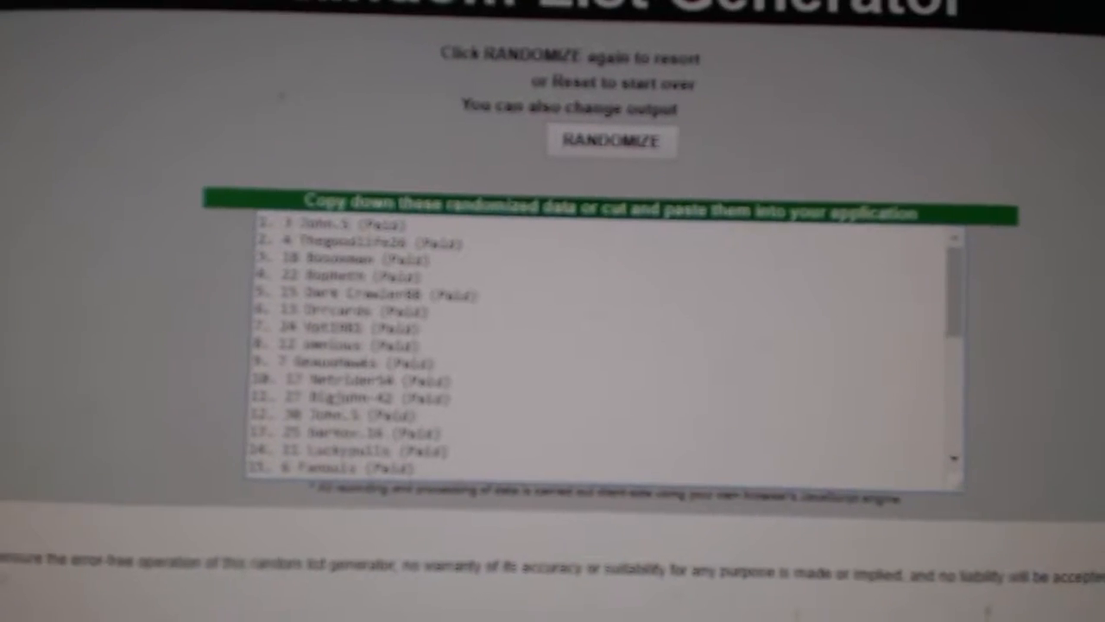
# Step: Shuffle the 30 participant names into a random order and review the output
pyautogui.click(612, 142)
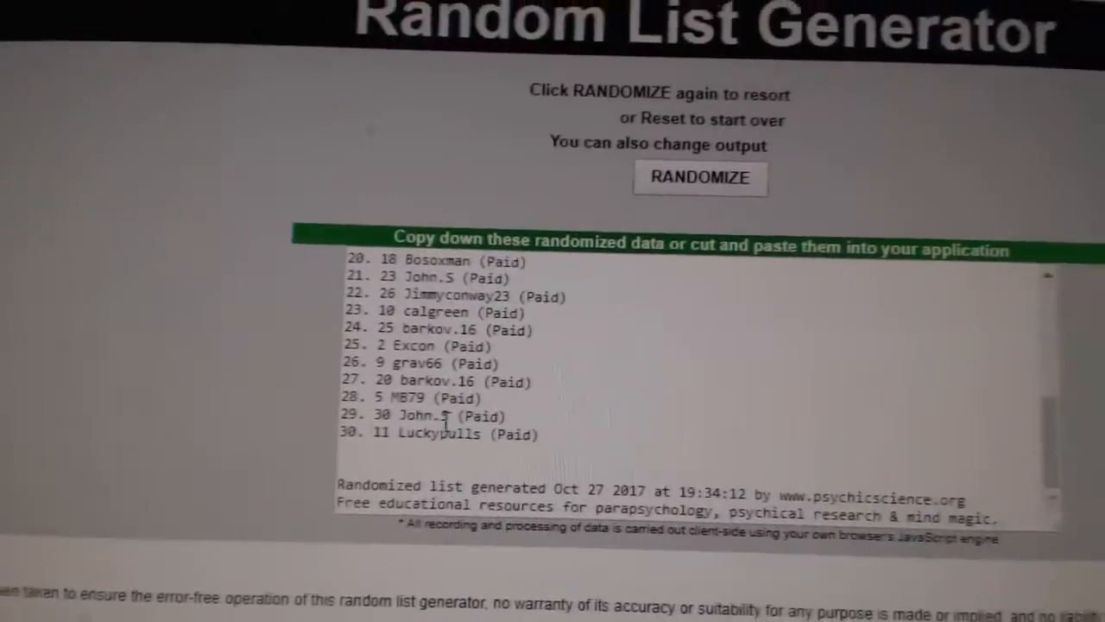
pyautogui.click(699, 178)
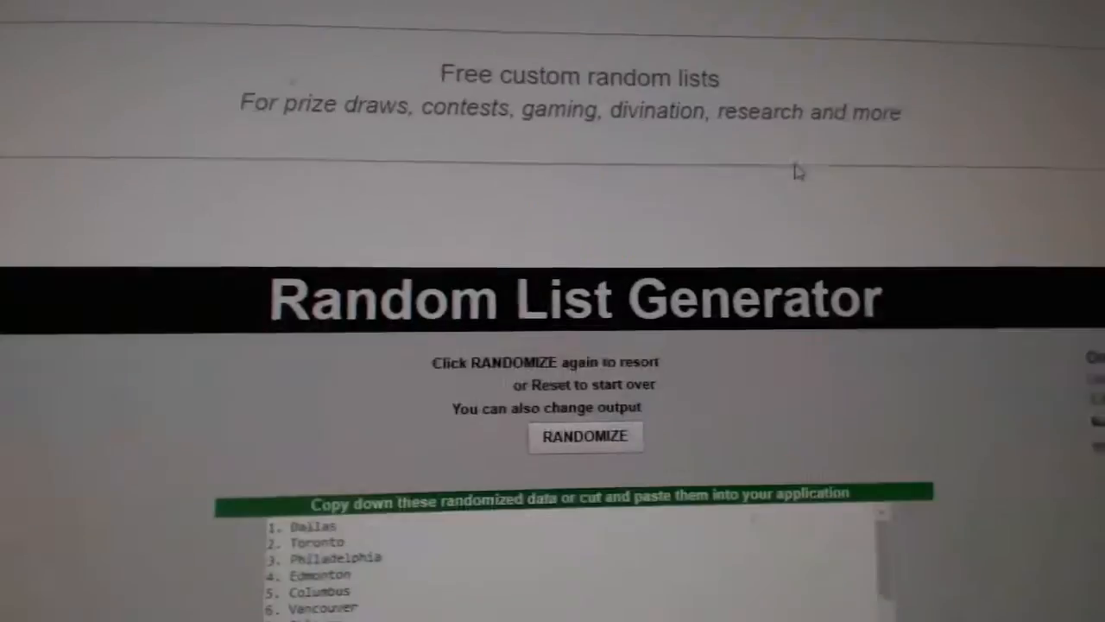
# Step: Shuffle the team (city) names list into a random order, rerunning it once
pyautogui.click(586, 435)
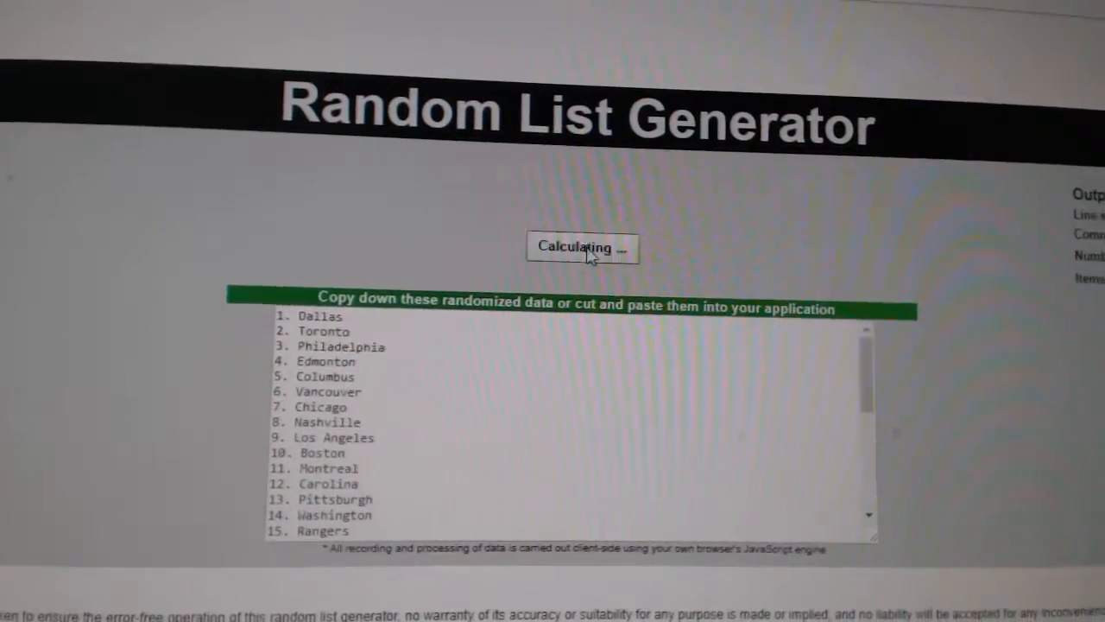
pyautogui.click(582, 247)
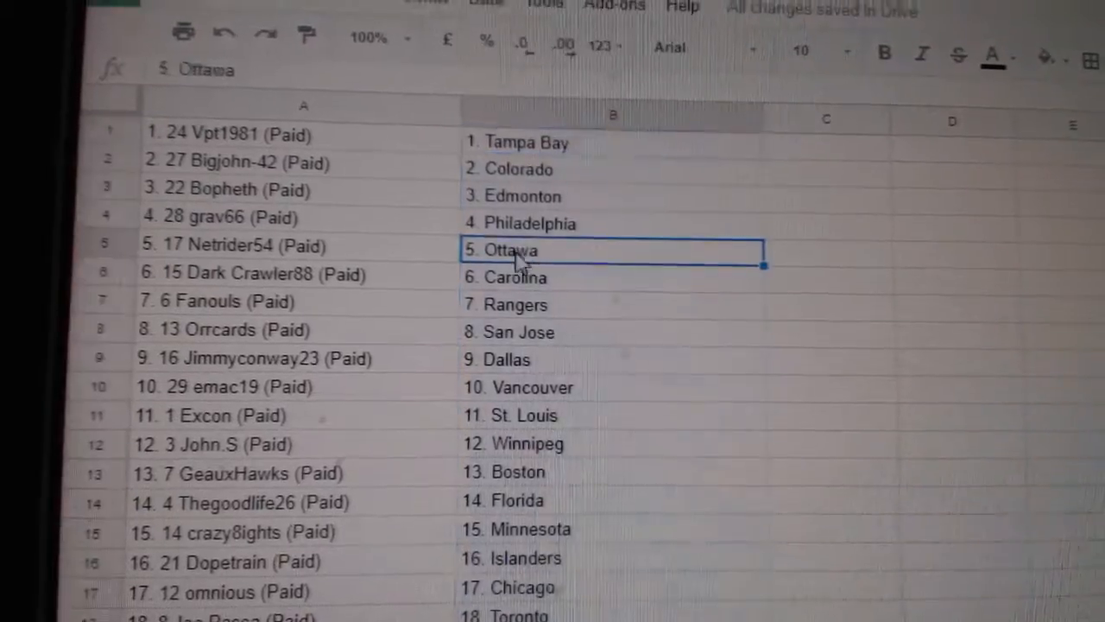
pyautogui.scroll(-3)
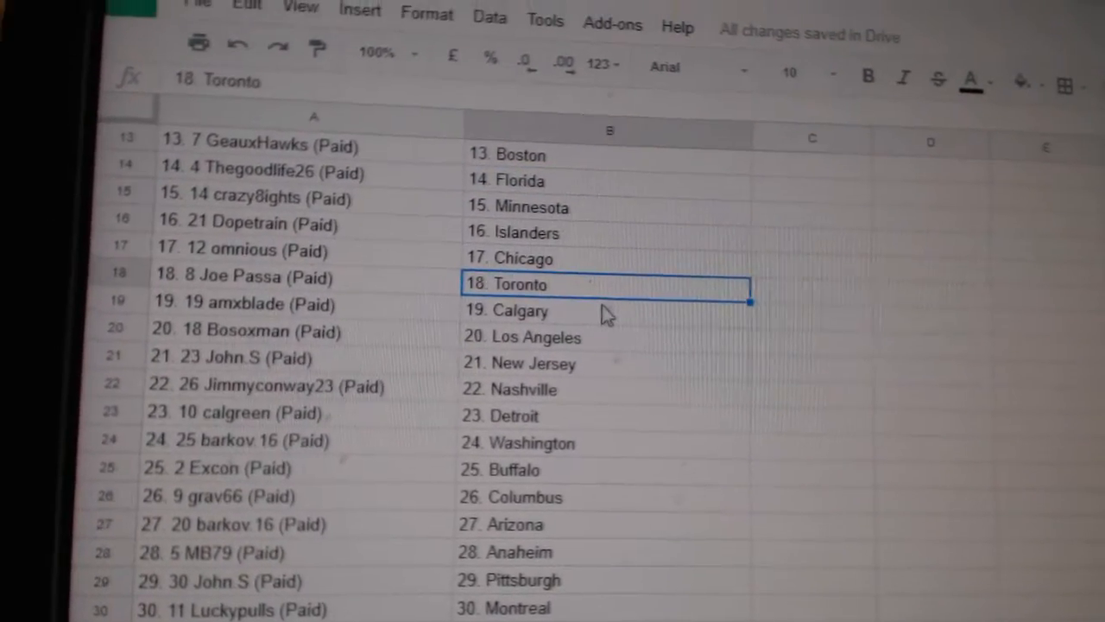
pyautogui.scroll(-3)
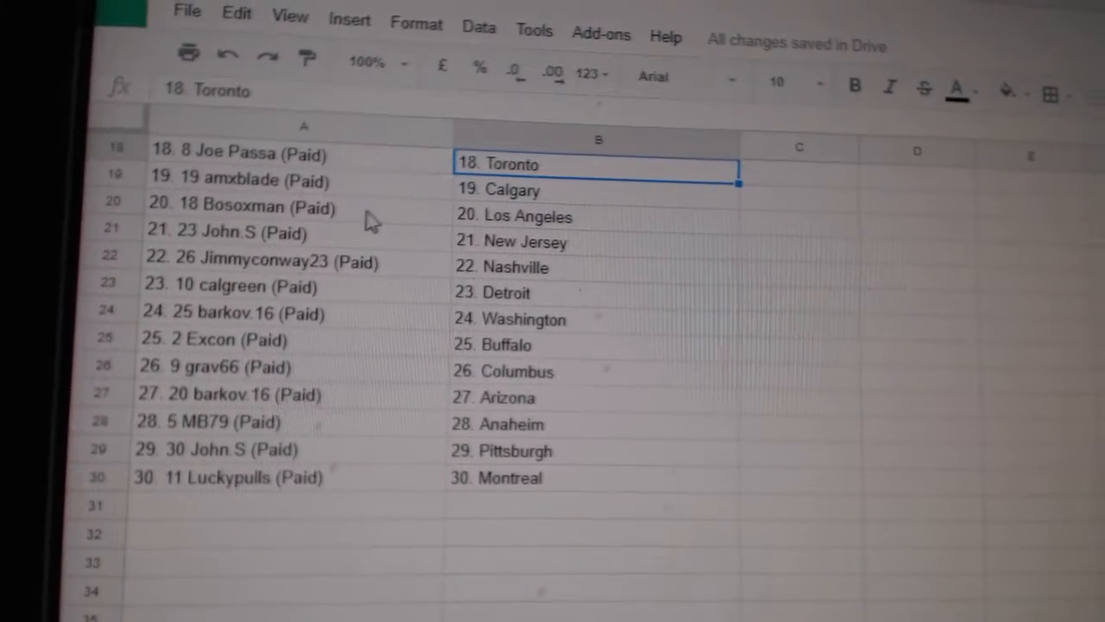